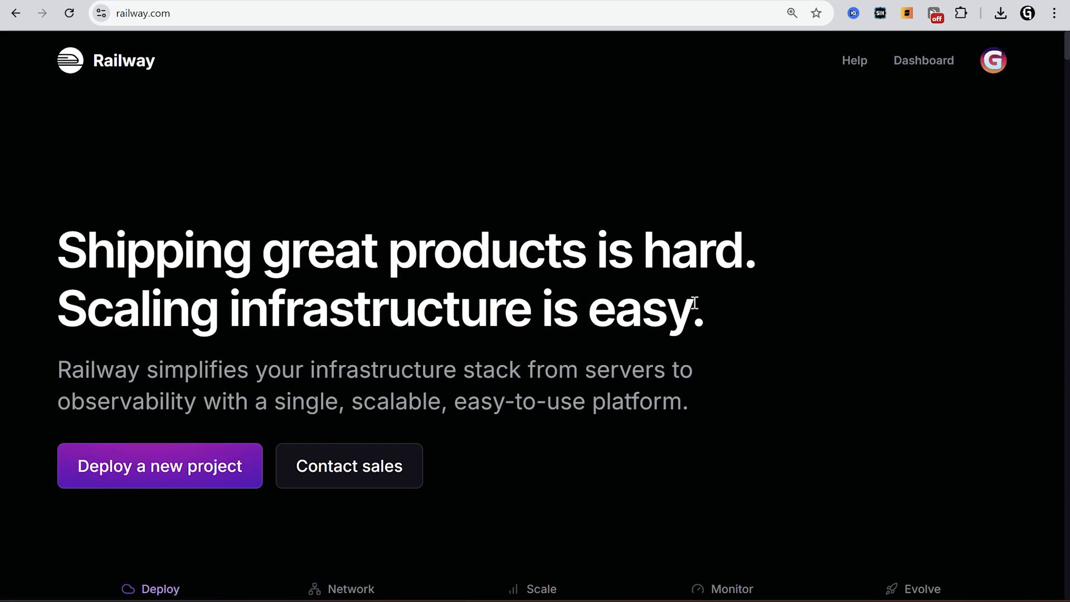
Download the Python 3.13.1 Windows installer and enable 'Add python.exe to PATH'
scroll("down", 3)
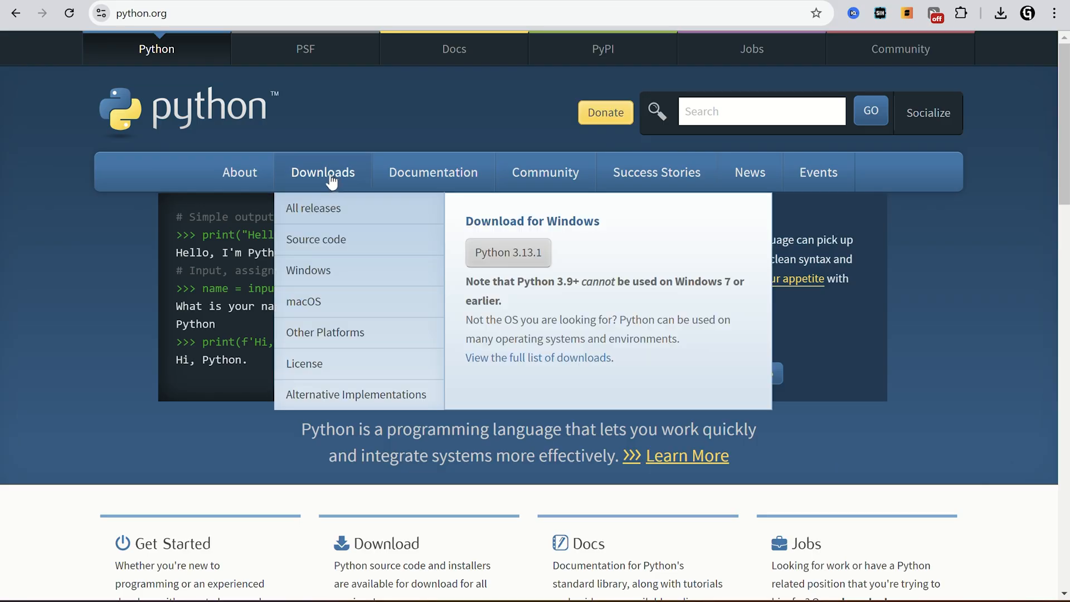
left_click(508, 251)
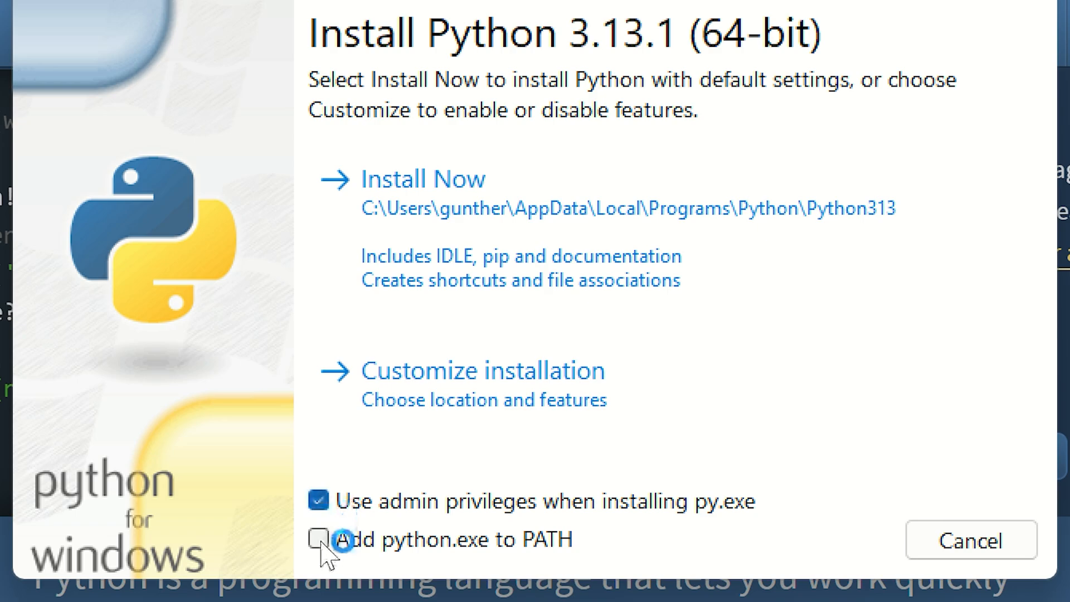
left_click(421, 180)
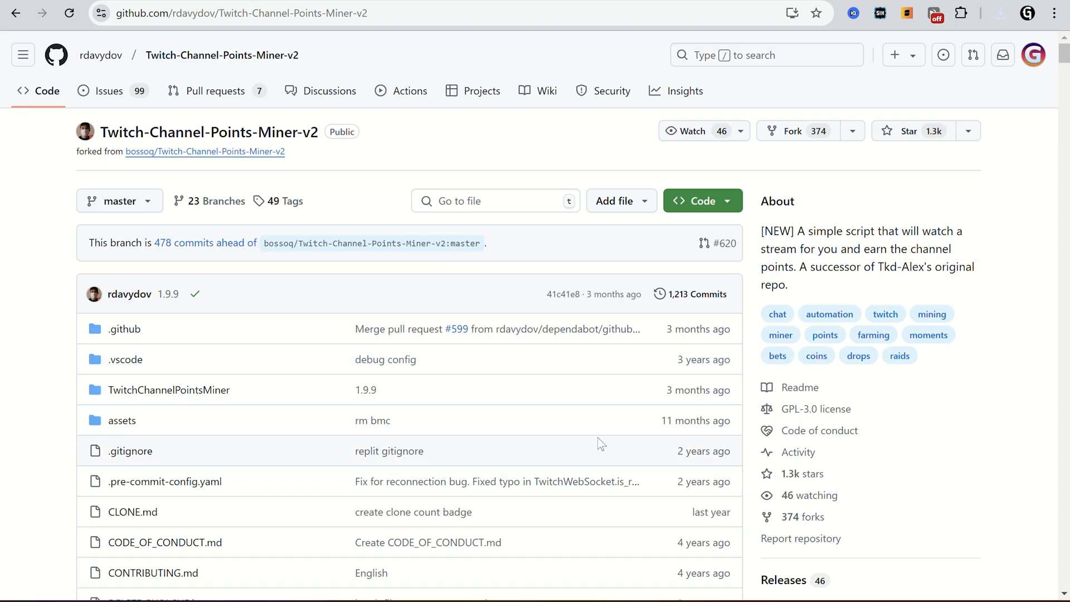
Download the Twitch-Channel-Points-Miner-v2 repository as a ZIP from the Code menu
left_click(702, 201)
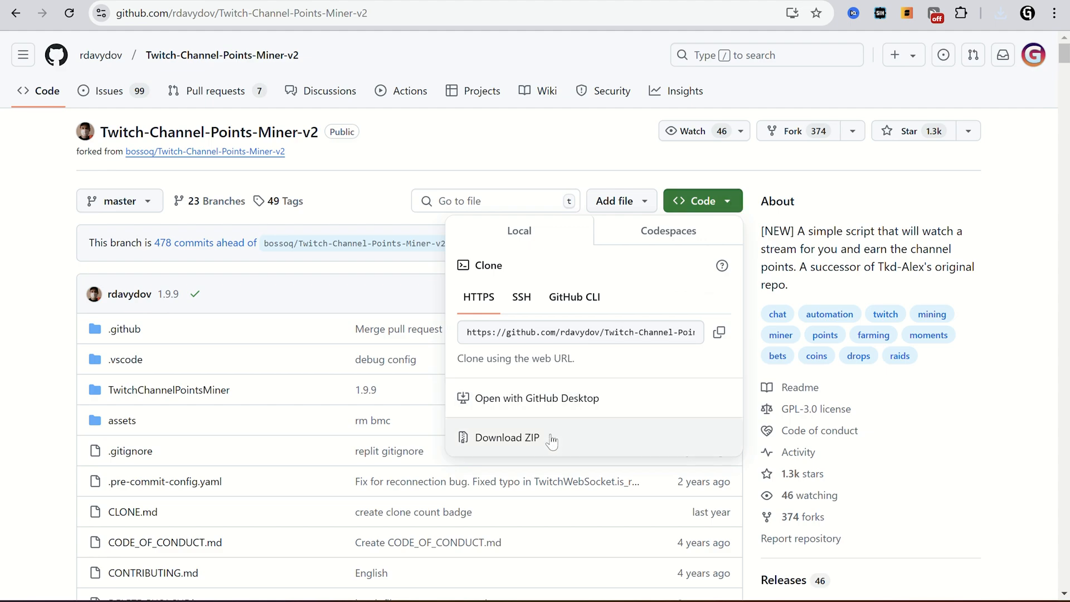
left_click(508, 437)
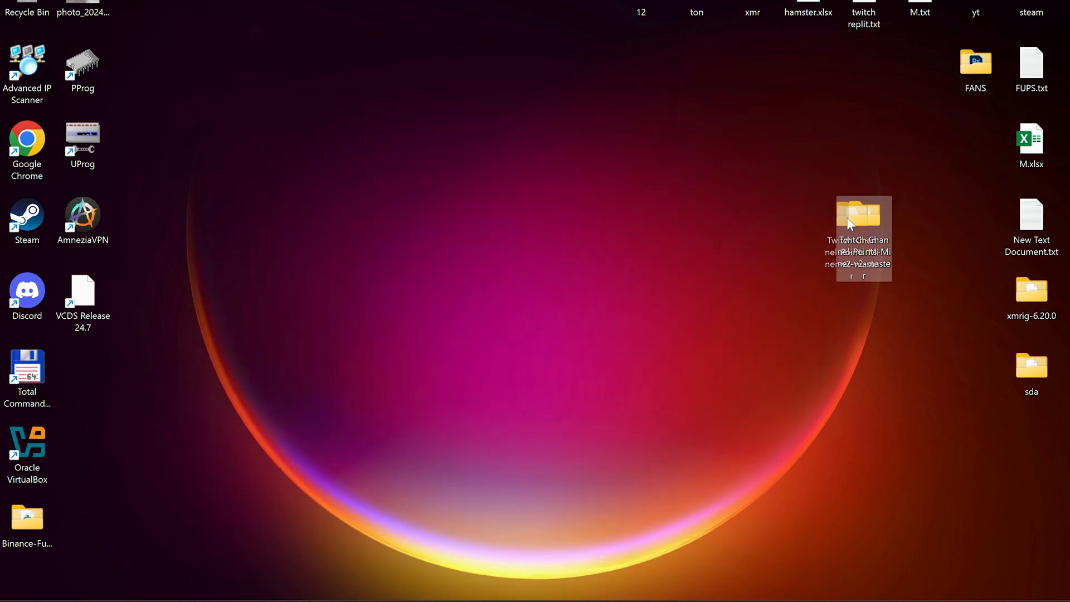
Run pip install -r requirements.txt in a PowerShell window inside the extracted miner folder
double_click(860, 215)
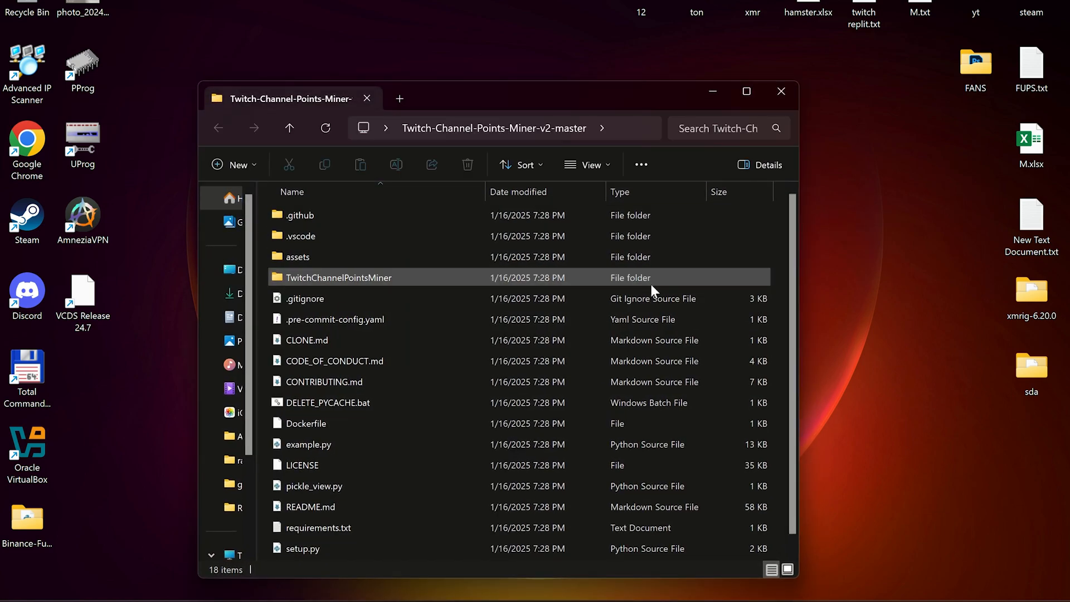
right_click(286, 288)
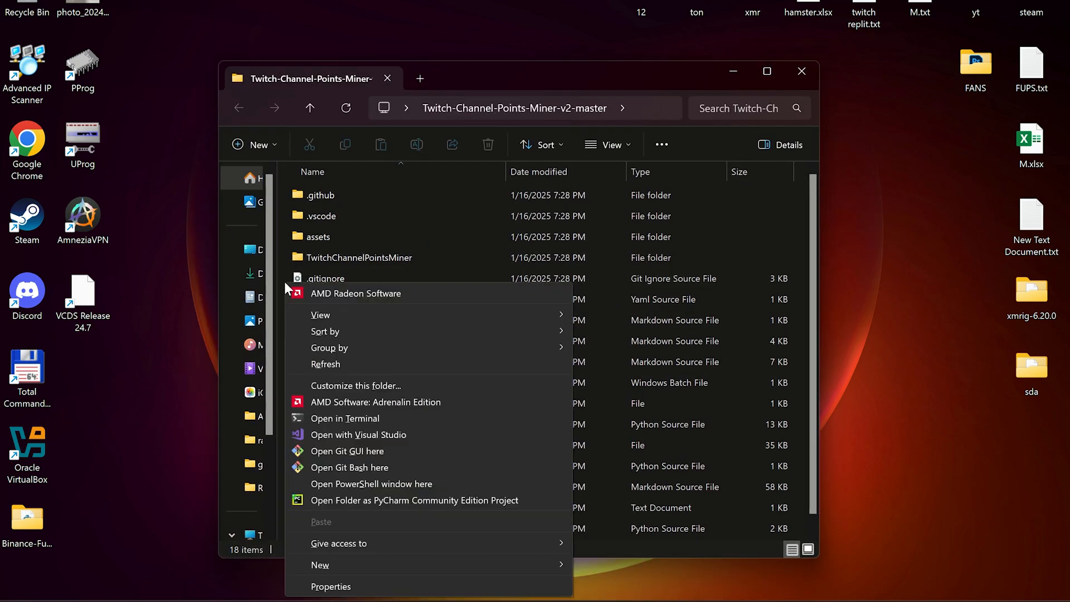
mouse_move(407, 424)
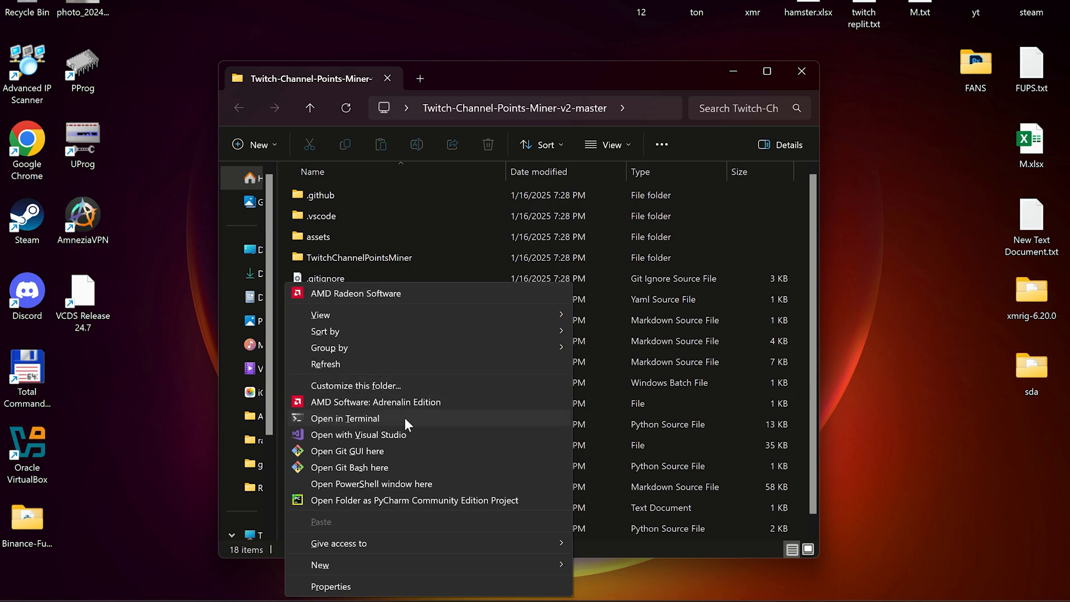
mouse_move(410, 500)
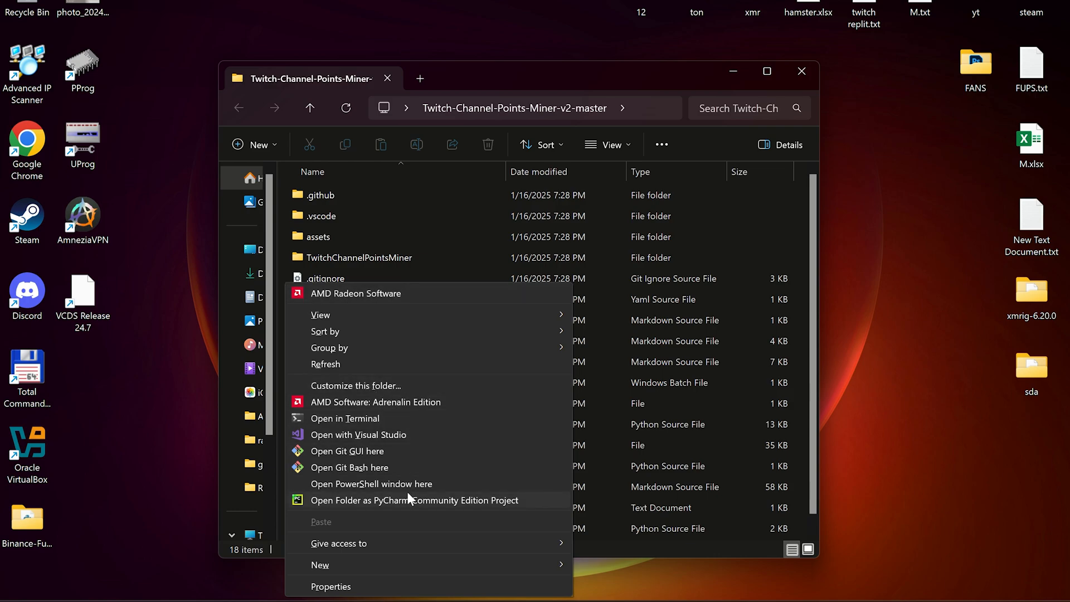
mouse_move(477, 492)
type("pip insta")
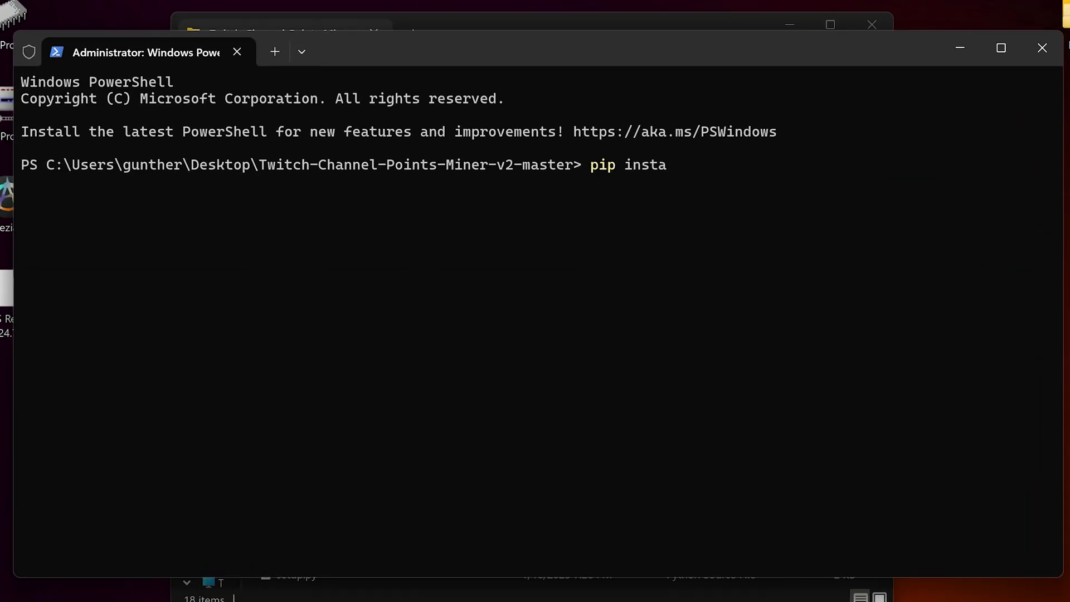
type("ll -r requirements.")
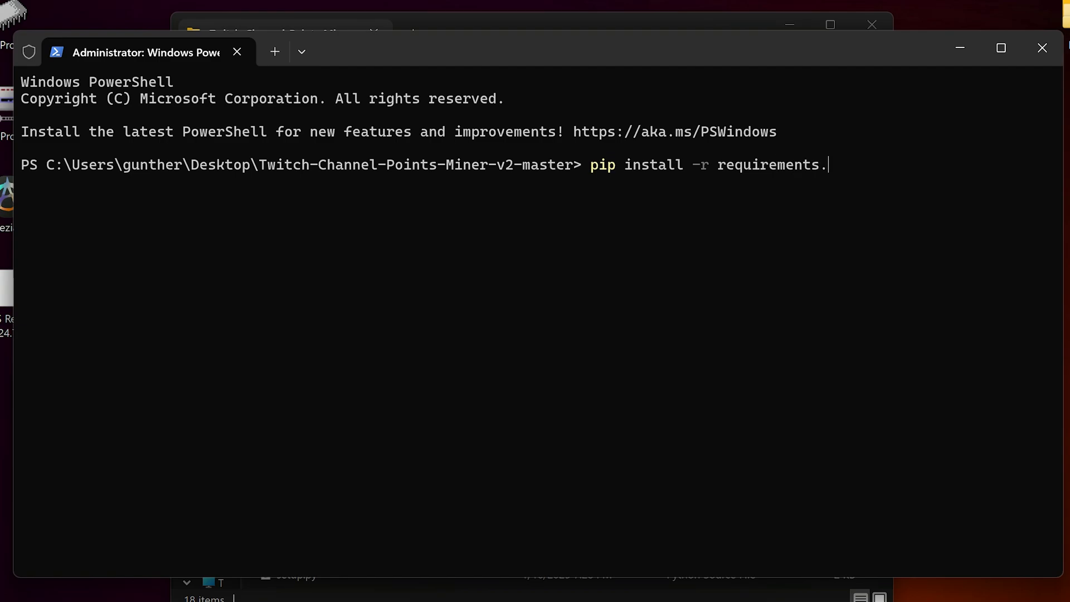
key("Enter")
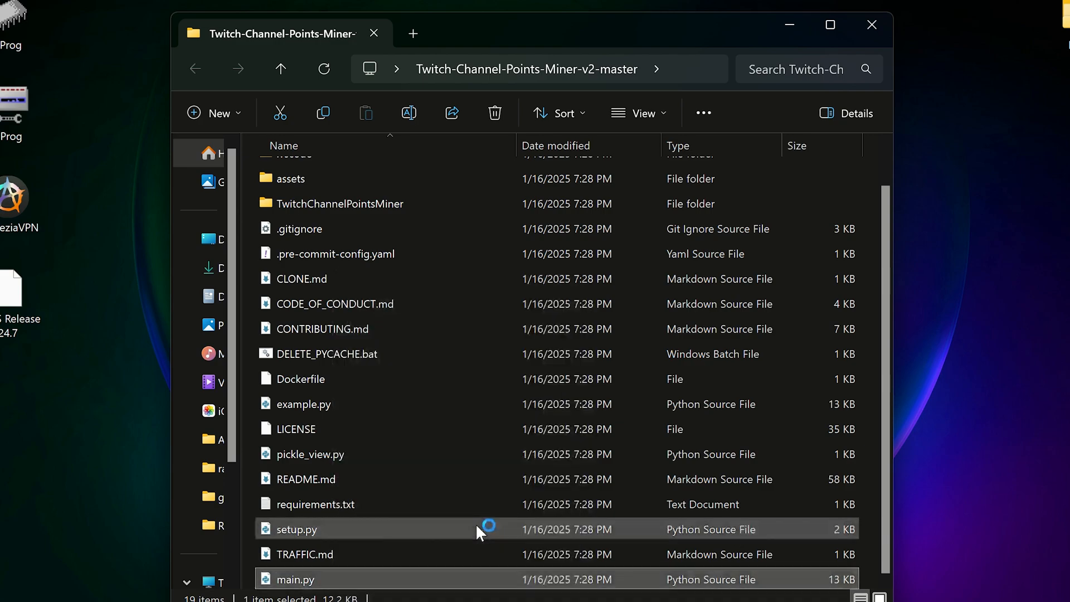
Open main.py from the project folder for editing in Notepad++
double_click(299, 579)
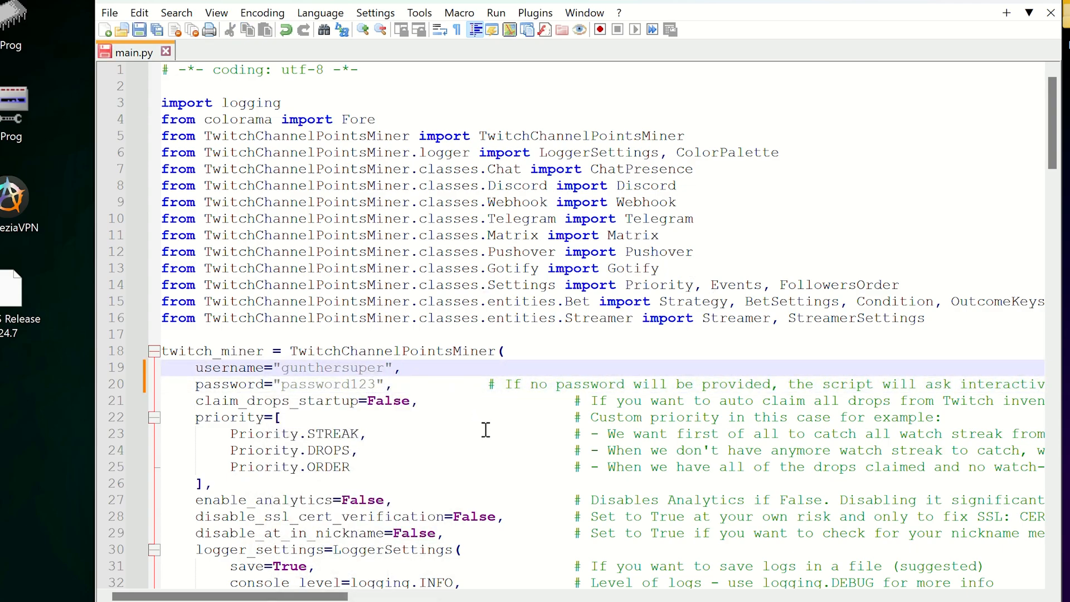
Remove the placeholder streamer entries, leaving ohnepixel and olofmeister in main.py
scroll("down", 3)
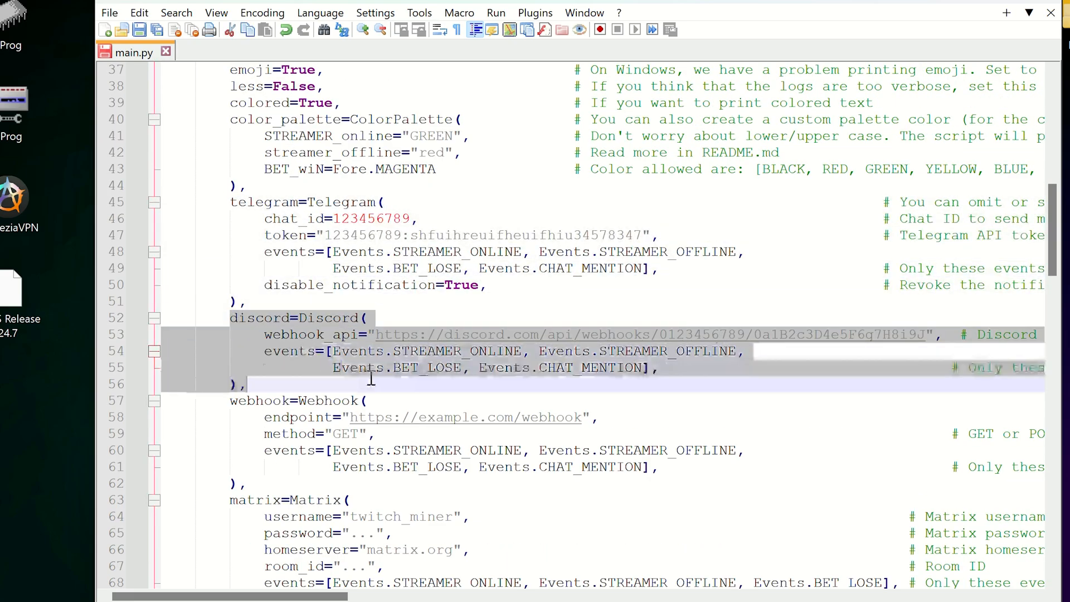
scroll("down", 3)
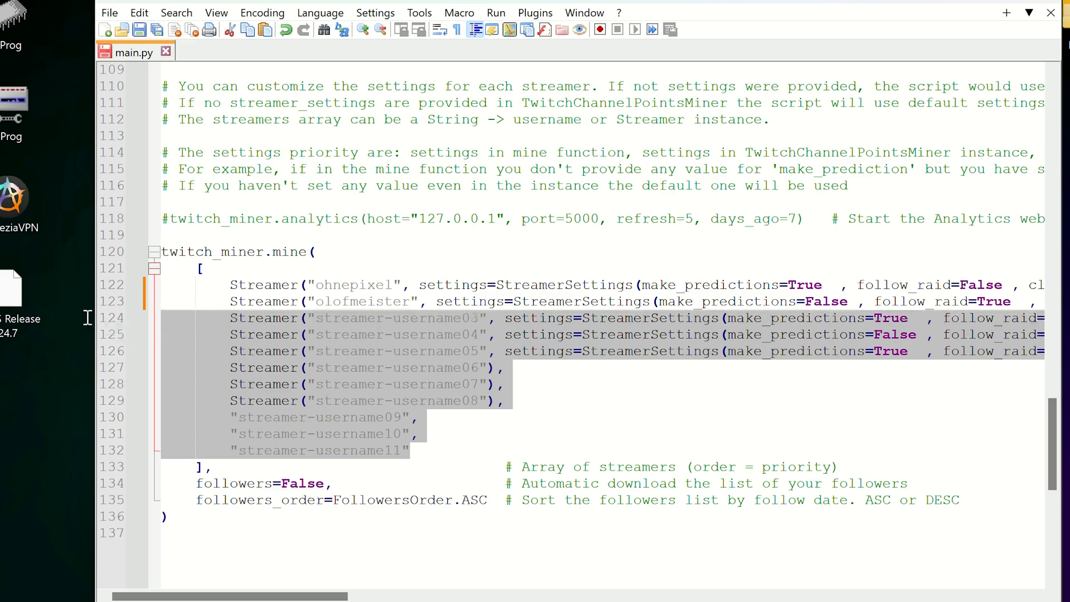
key("Delete")
type("python mai")
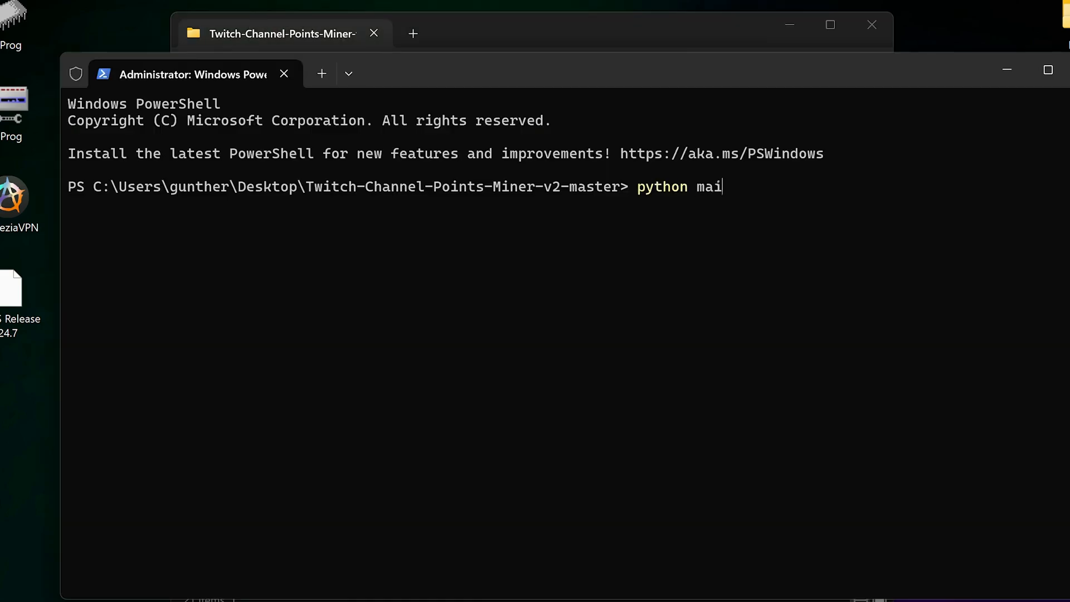
Run python main.py so the miner requests a Twitch TV activation login
key("Enter")
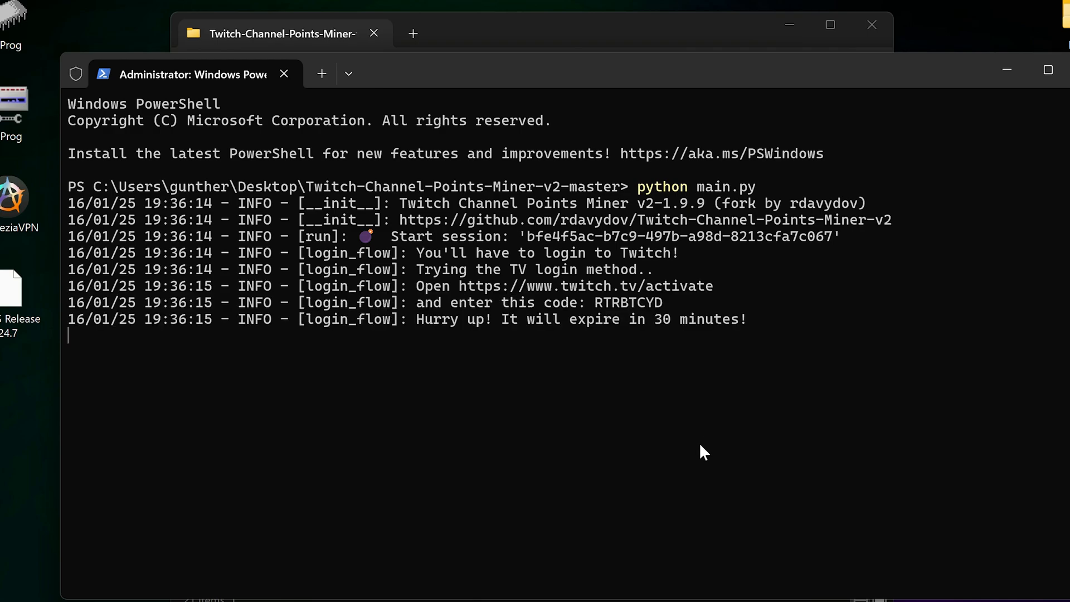
mouse_move(584, 295)
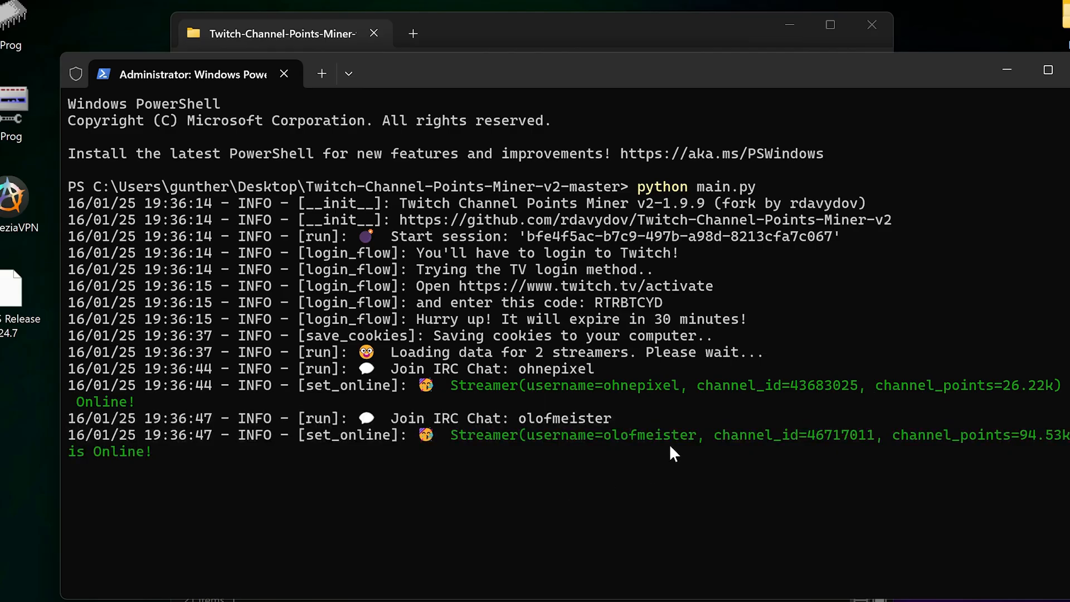
mouse_move(983, 201)
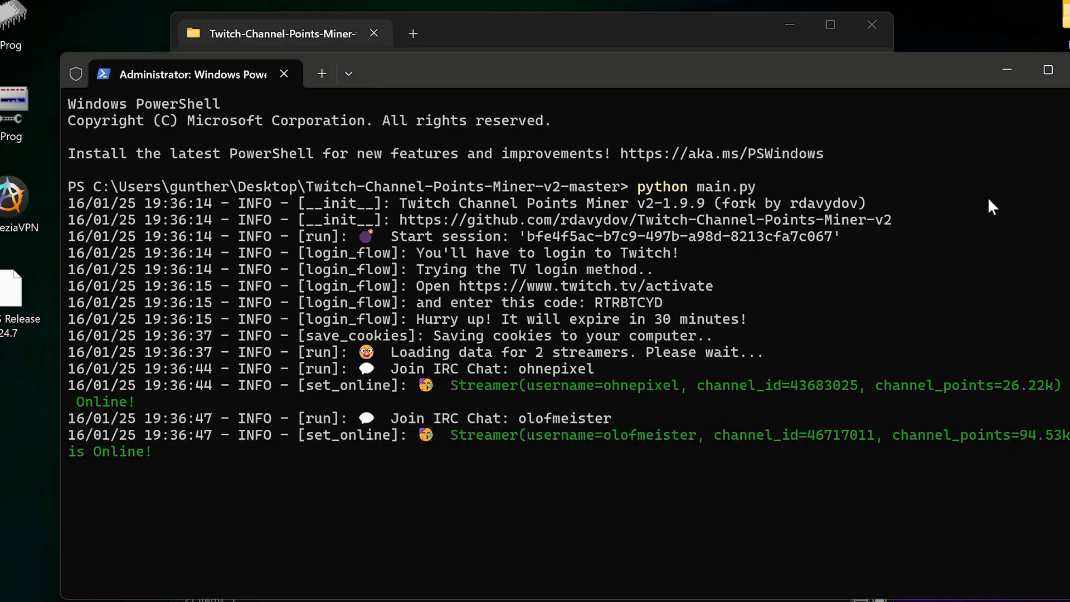
Review main.py and README.md in the project folder before switching to the GitHub dashboard
left_click(280, 33)
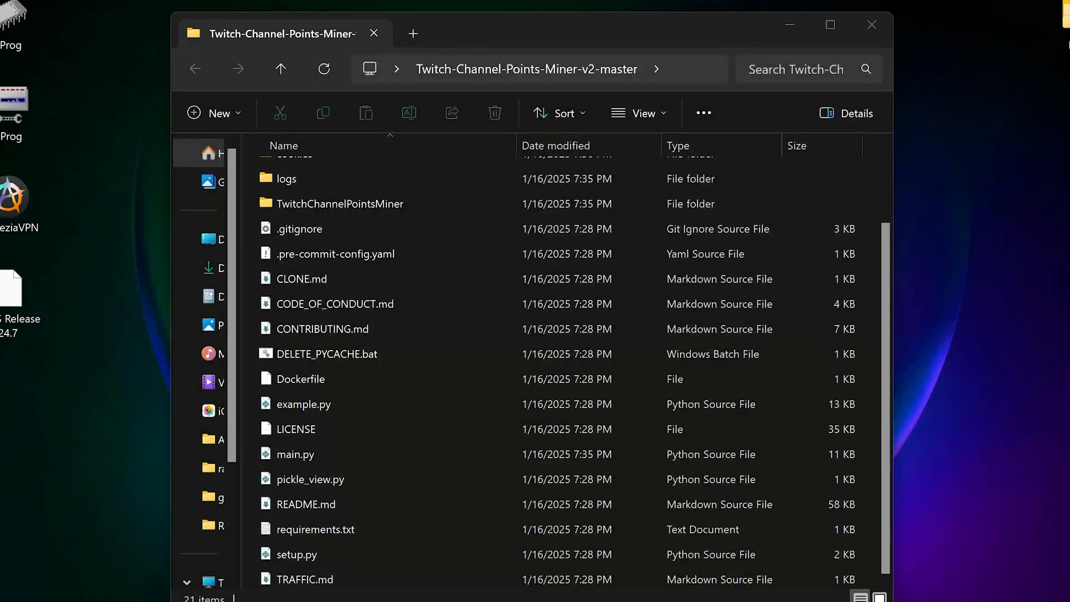
left_click(306, 504)
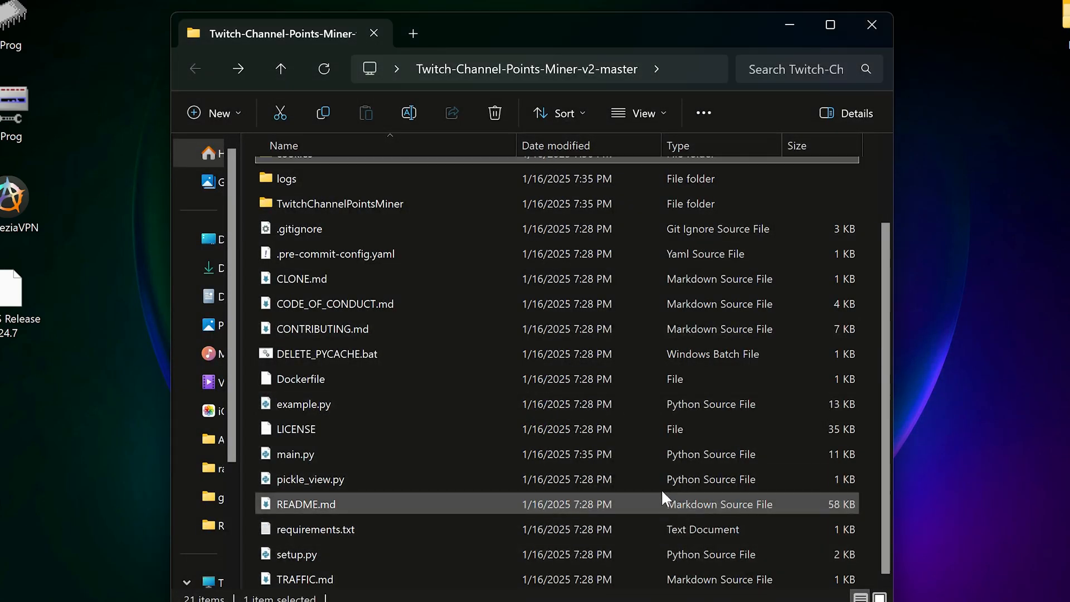
left_click(296, 453)
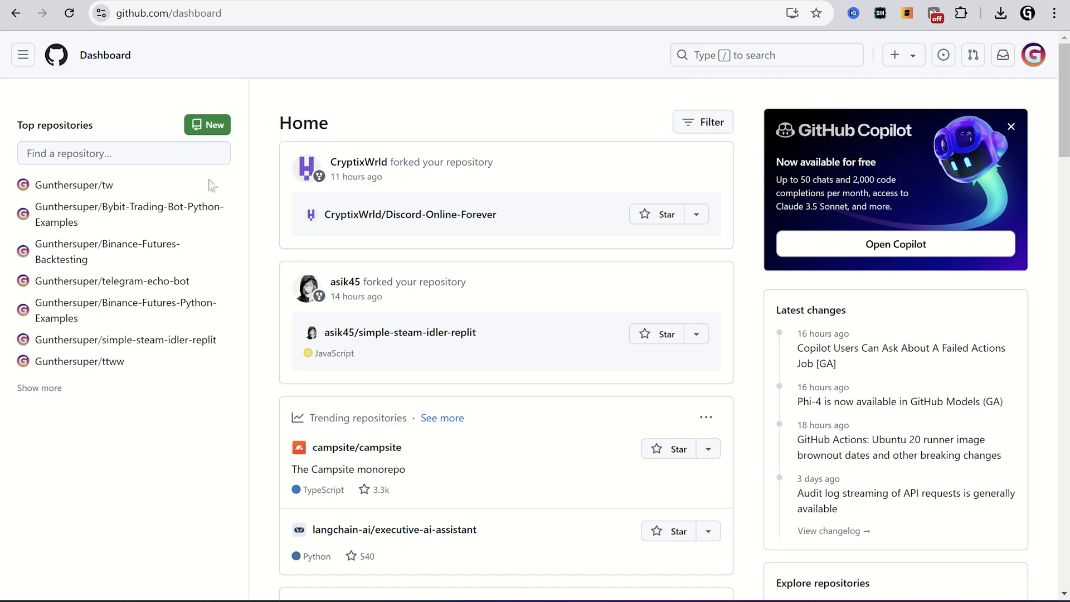
Create a new private GitHub repository named tw2
left_click(208, 125)
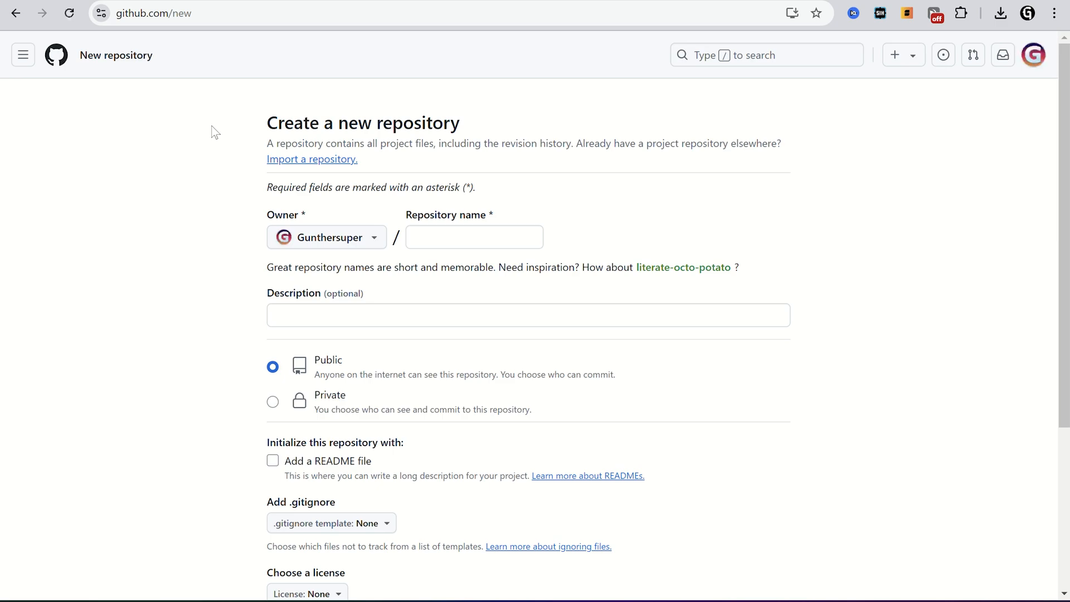
type("t")
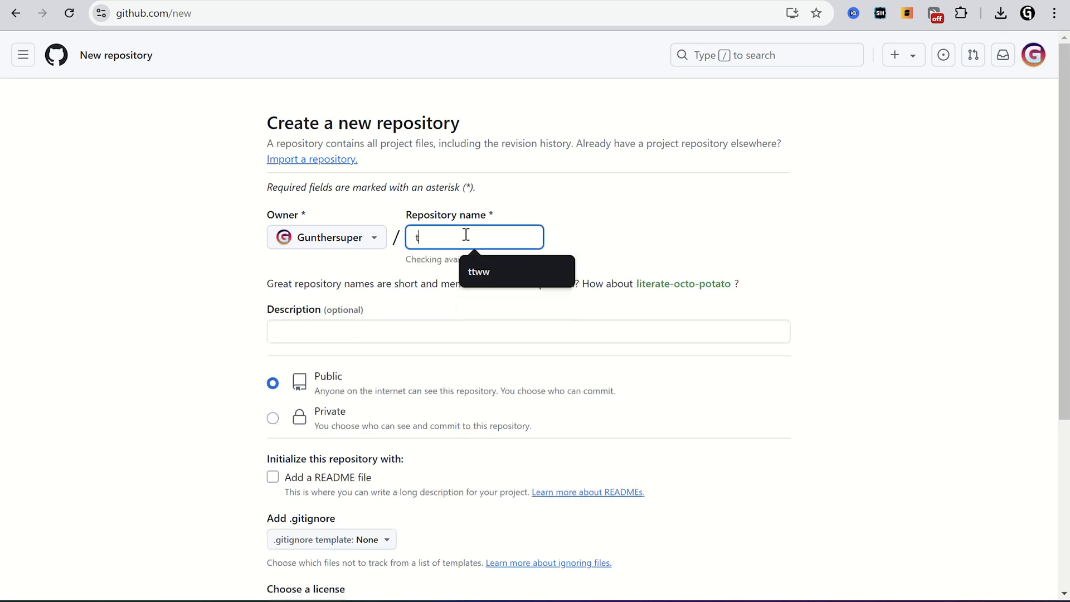
type("tw2")
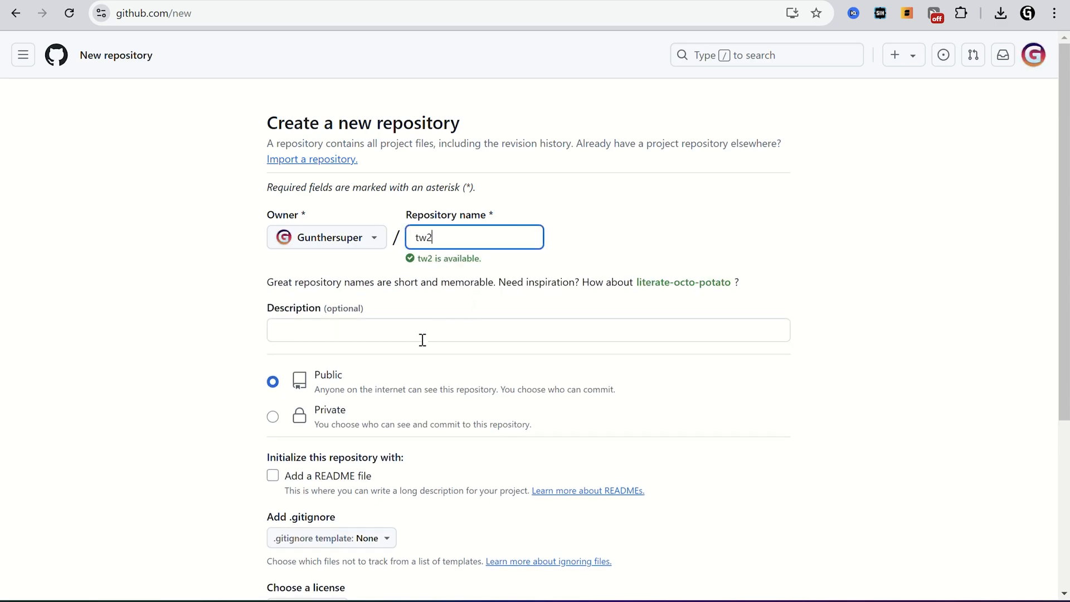
left_click(272, 417)
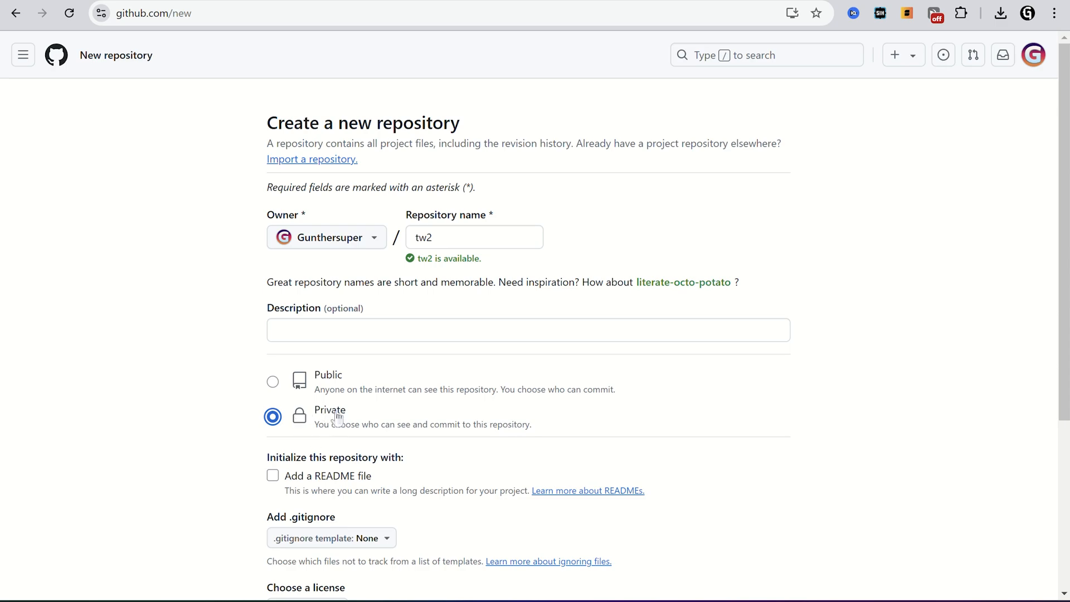
scroll("down", 3)
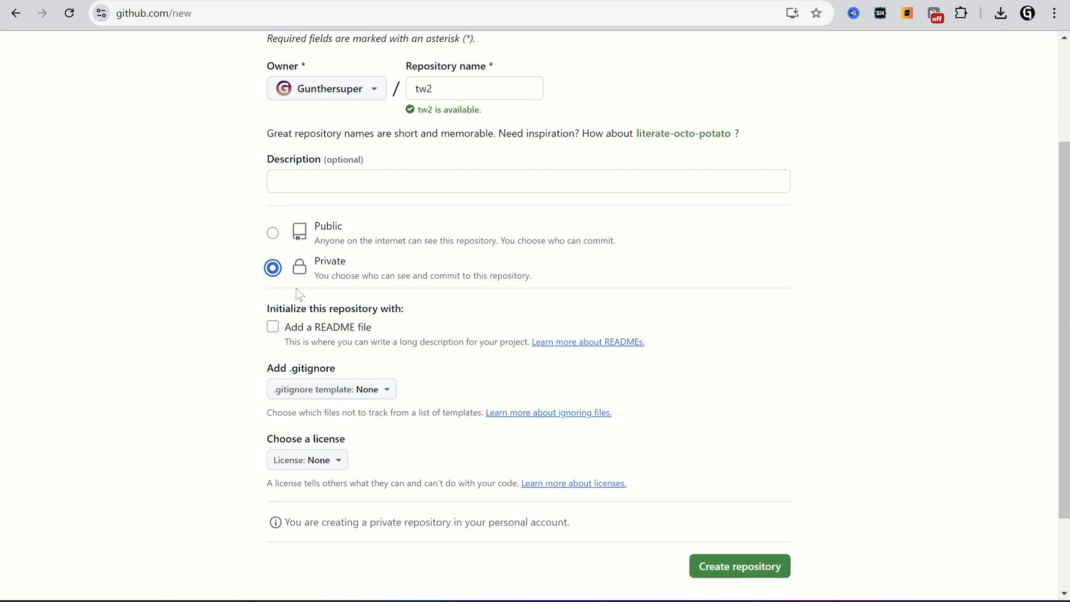
scroll("down", 3)
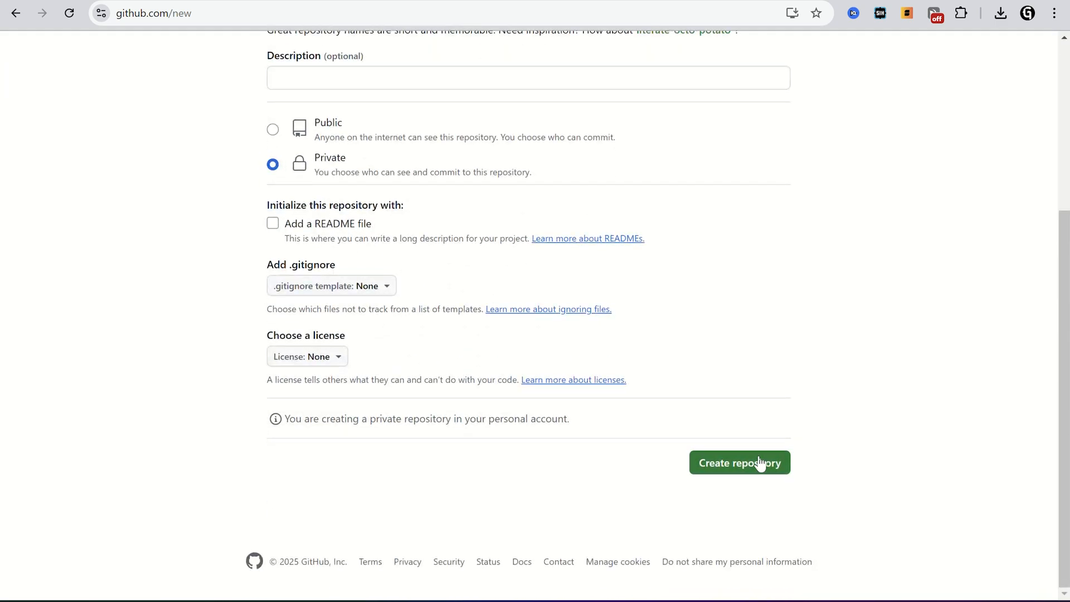
left_click(740, 463)
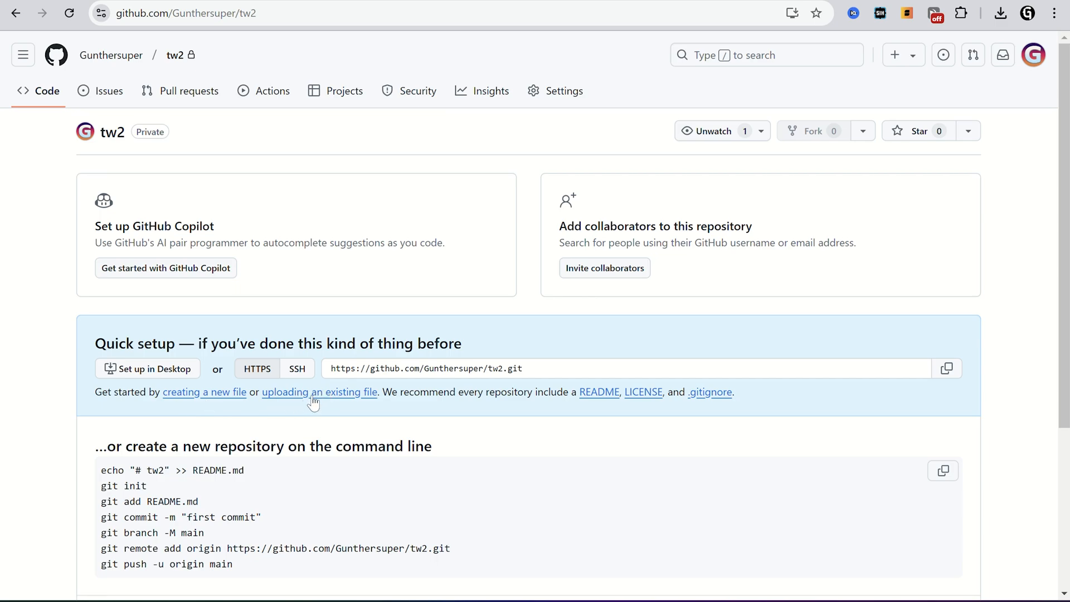
Upload the miner's project files to tw2 and commit the changes
left_click(317, 392)
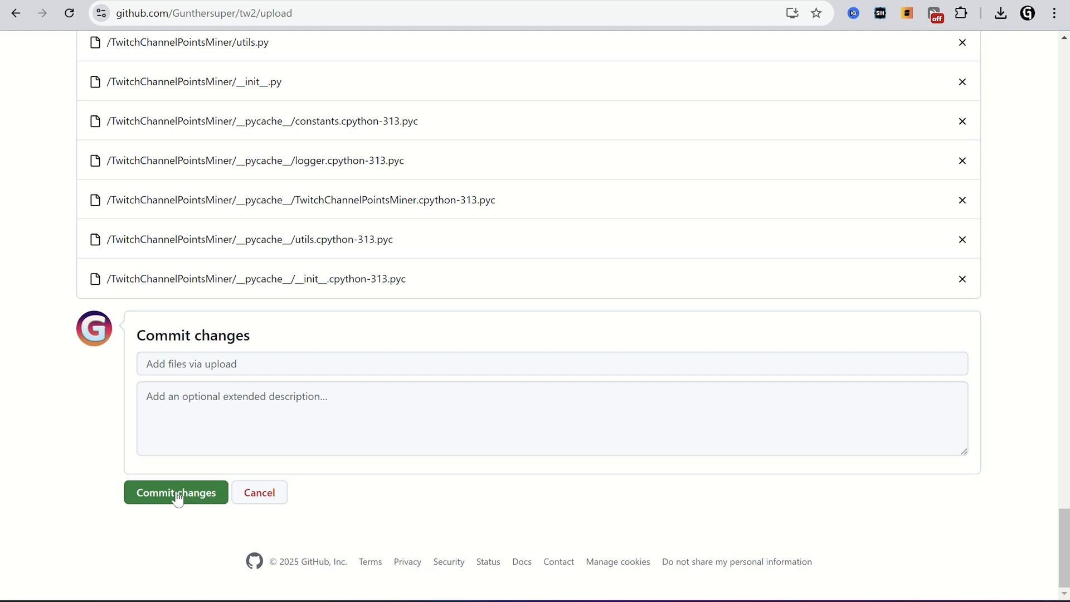
left_click(176, 492)
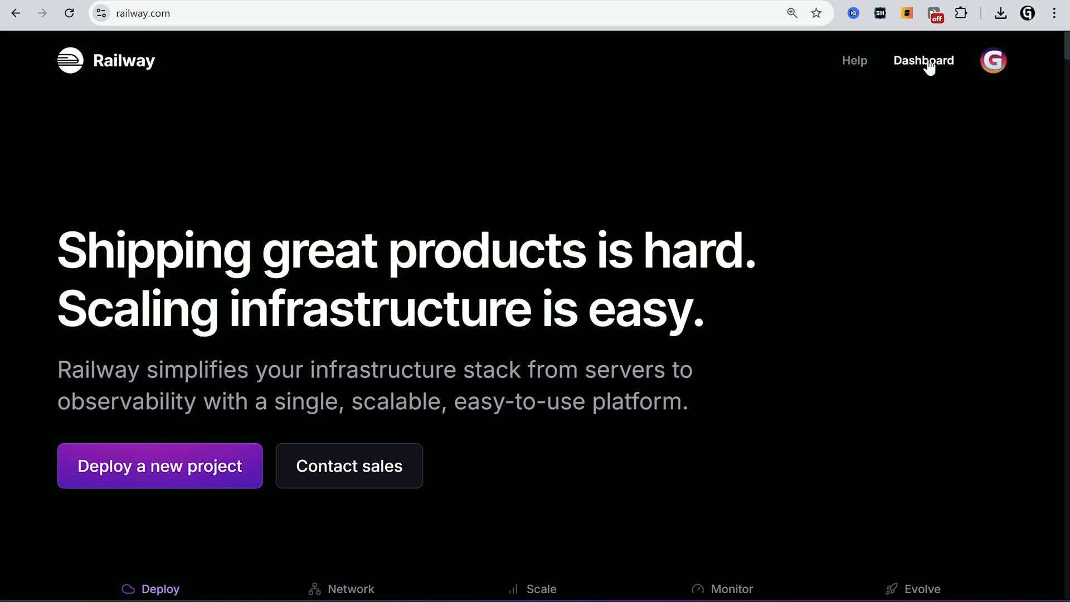
Create a new Railway project deploying the private Gunthersuper/tw2 GitHub repository
left_click(923, 60)
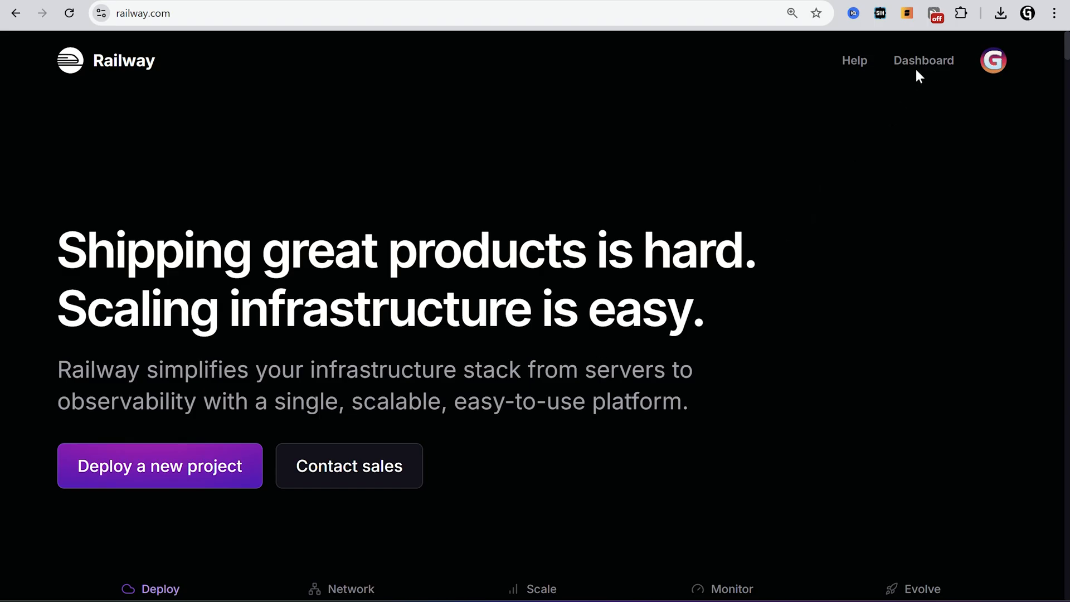
left_click(922, 60)
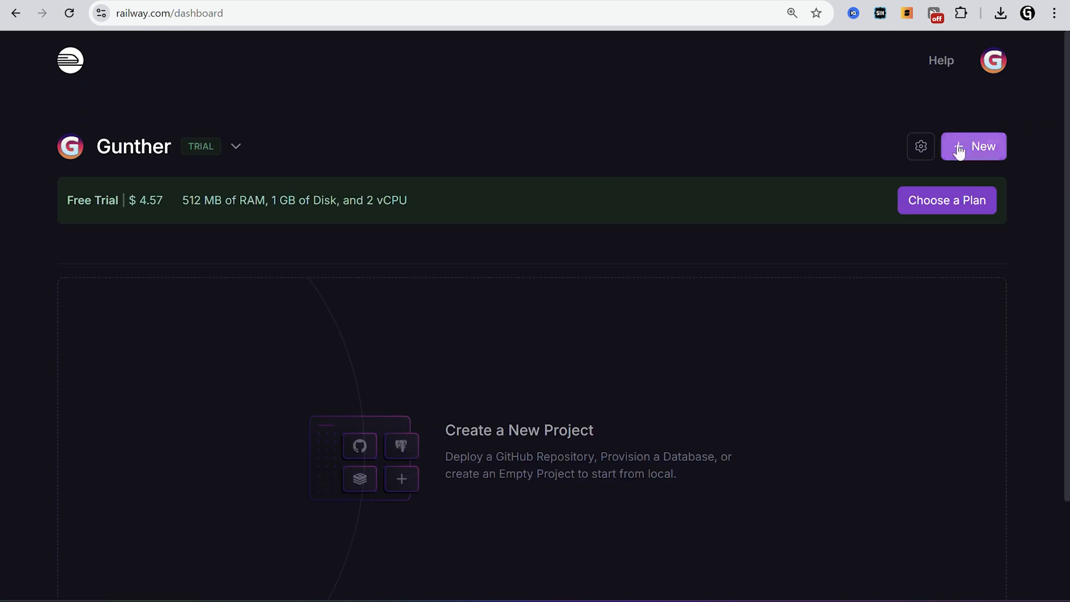
left_click(974, 146)
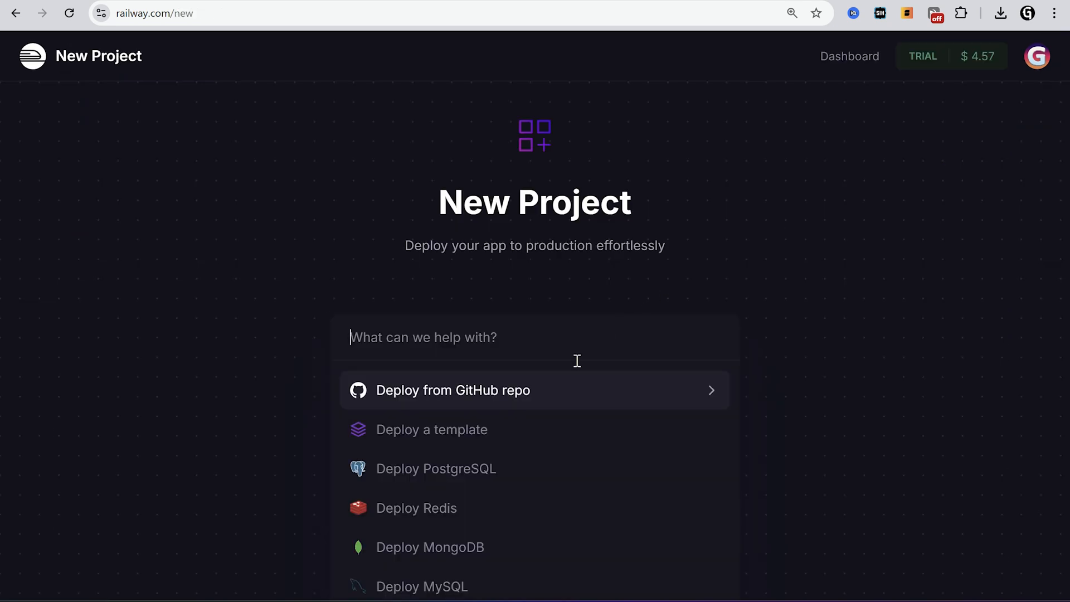
left_click(452, 390)
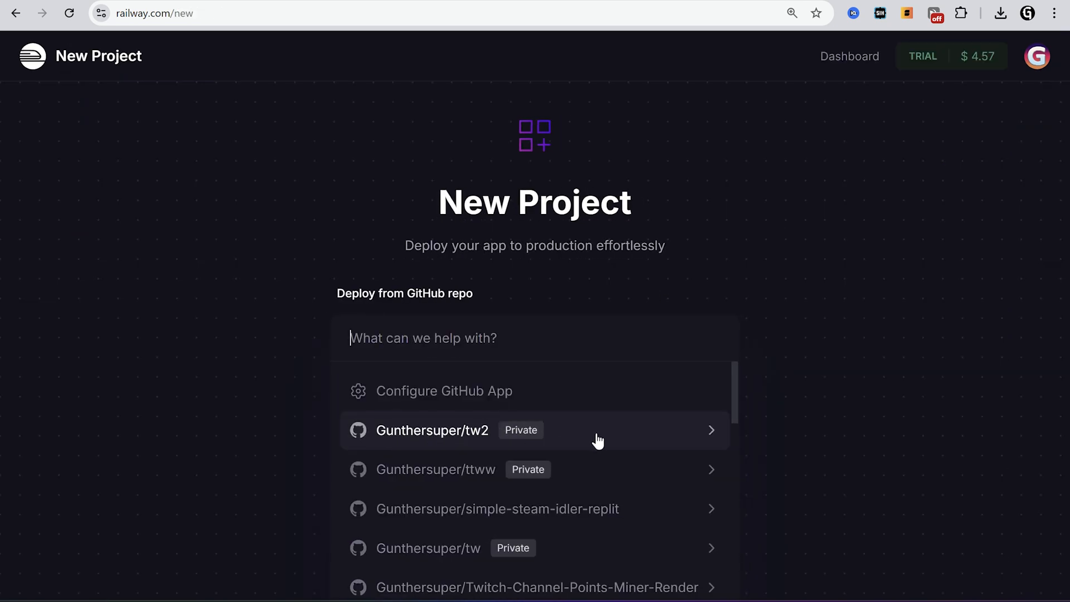
left_click(432, 430)
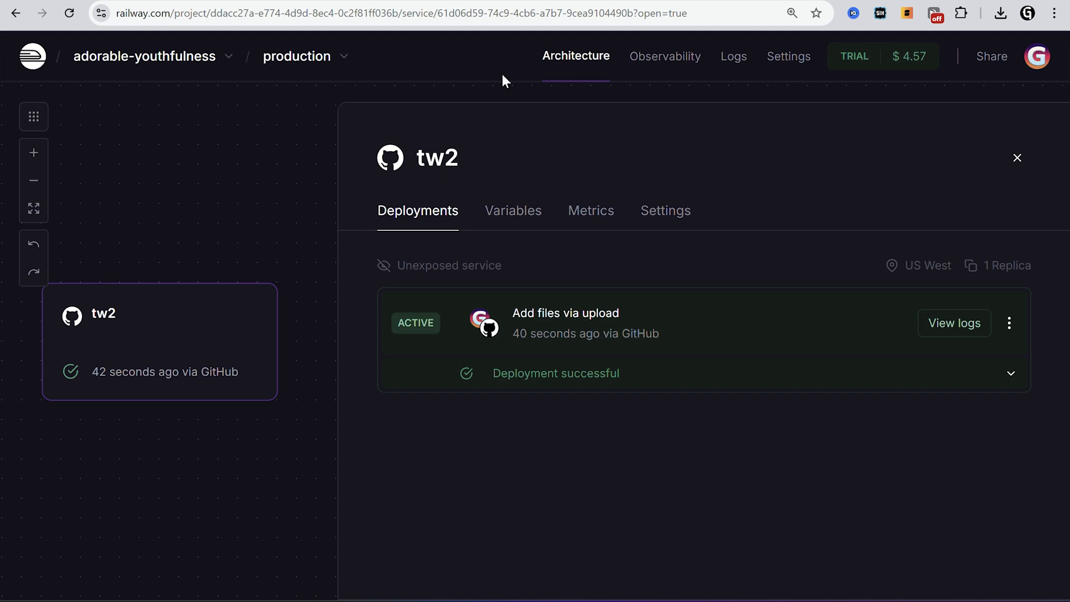
mouse_move(953, 350)
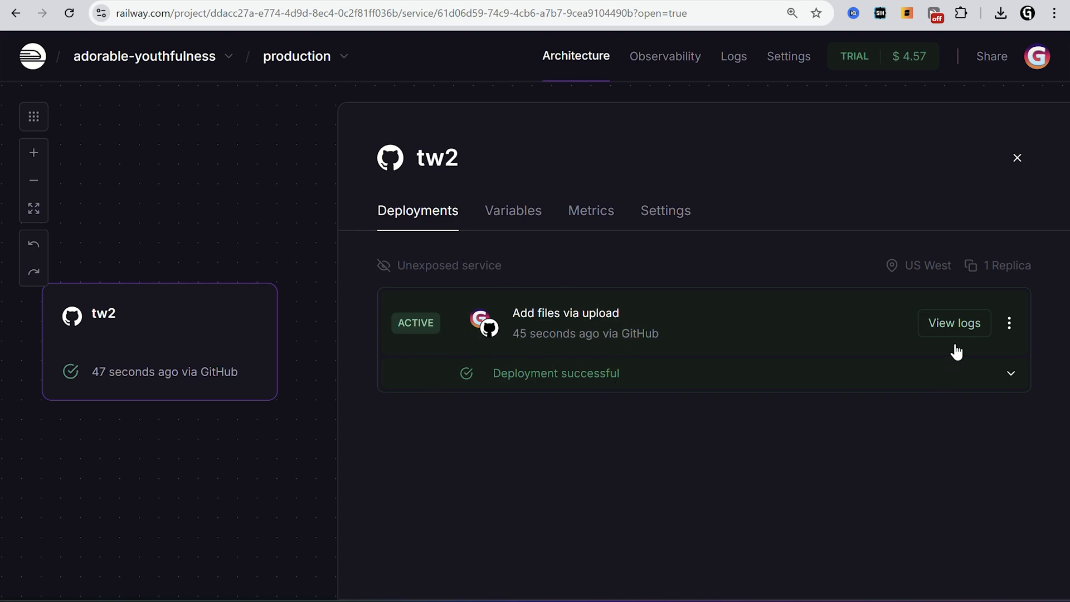
View the active tw2 deployment's deploy logs showing the container started and ohnepixel and olofmeister online
left_click(954, 323)
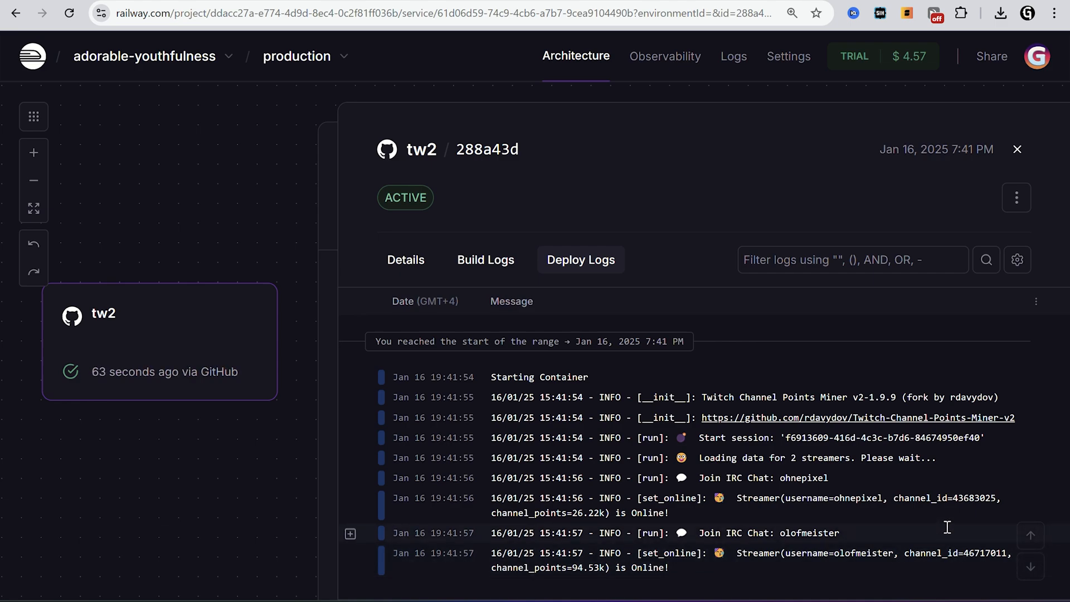
left_click(1017, 197)
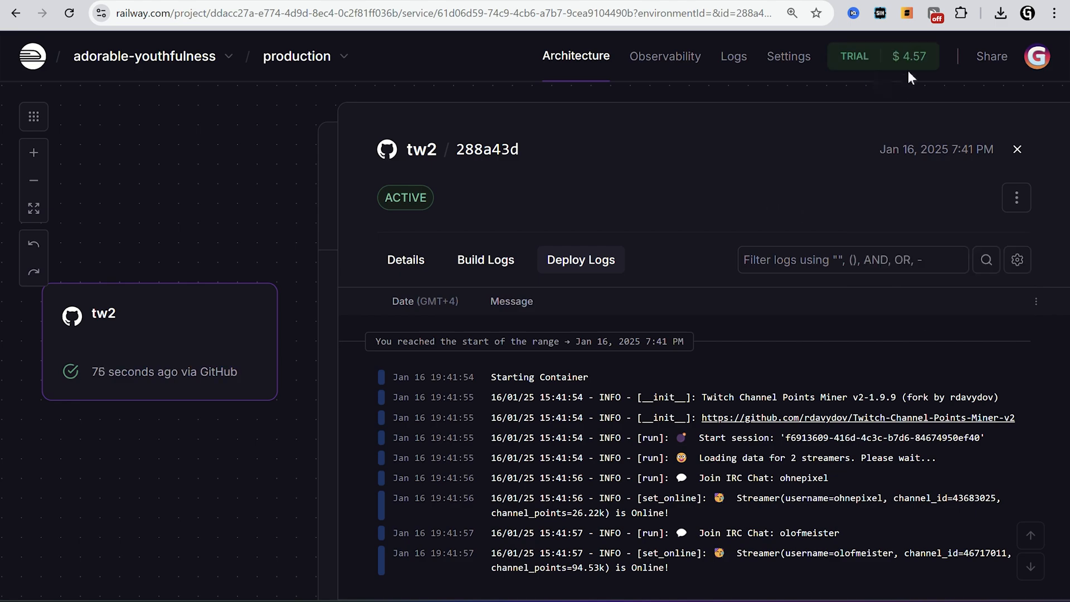
mouse_move(918, 62)
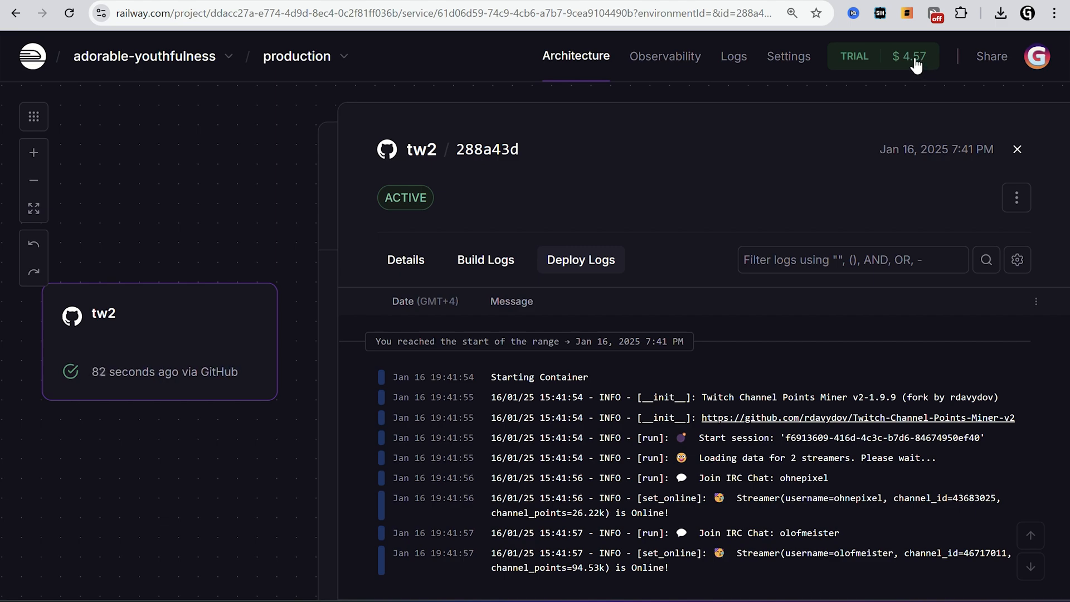
mouse_move(710, 187)
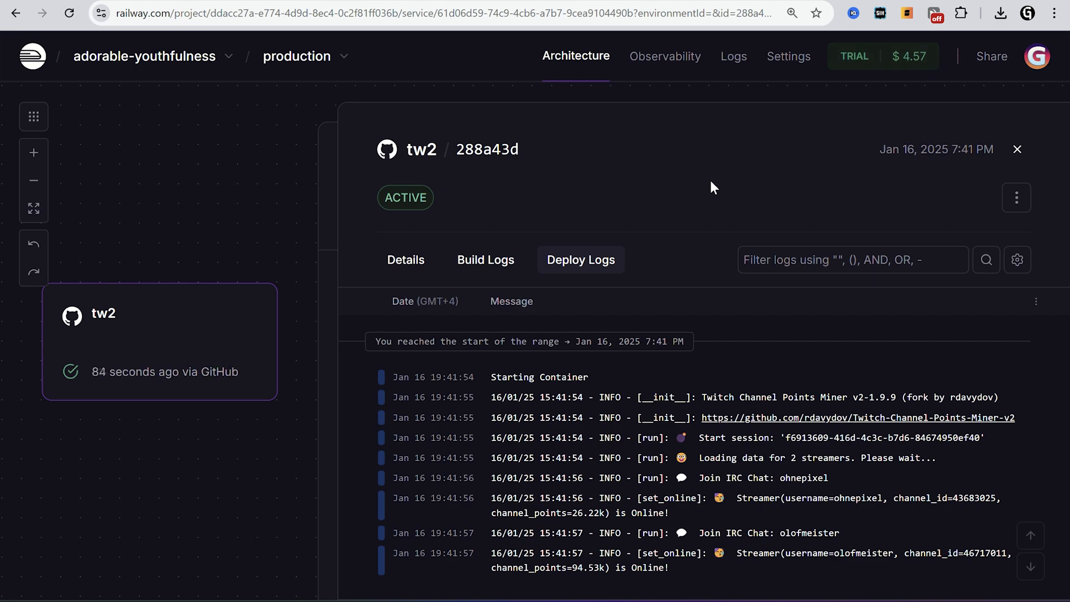